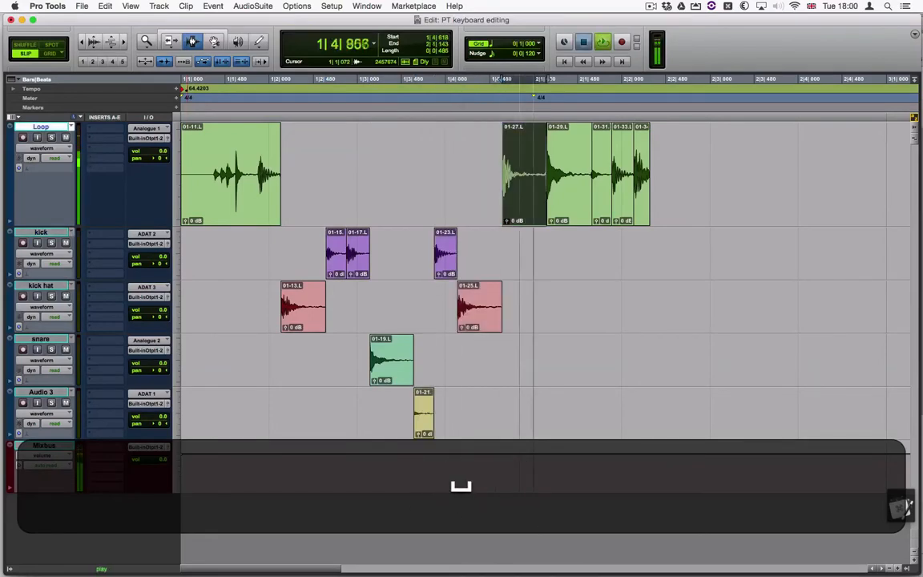
# Rename the Loop track to 'Fill' and confirm the new name
pyautogui.press('p')
pyautogui.write('Fil')
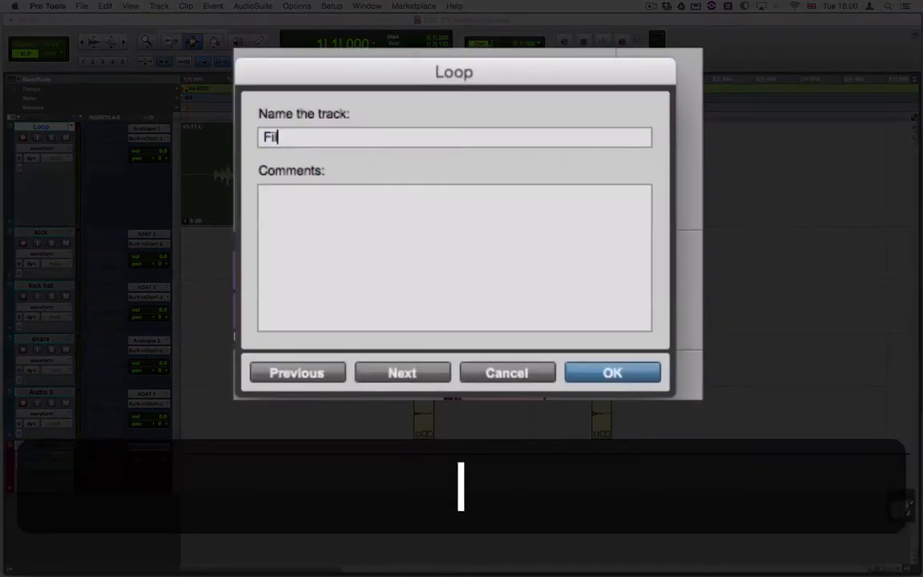
pyautogui.click(612, 371)
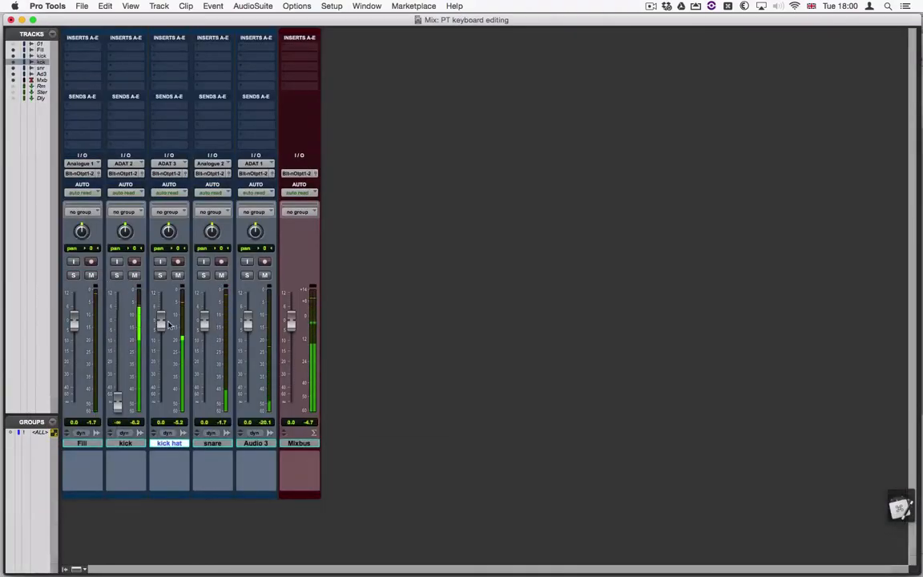
pyautogui.press('cmd+=')
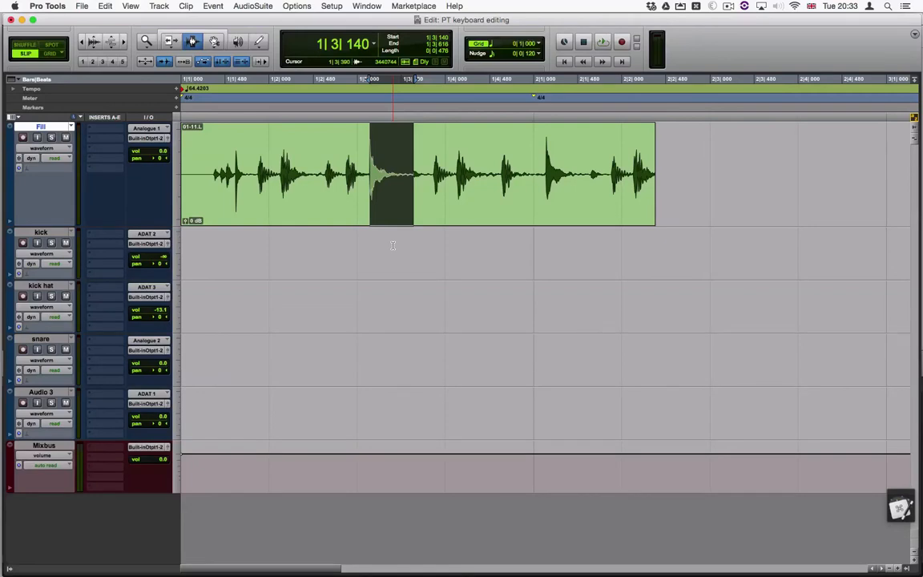
pyautogui.press('b')
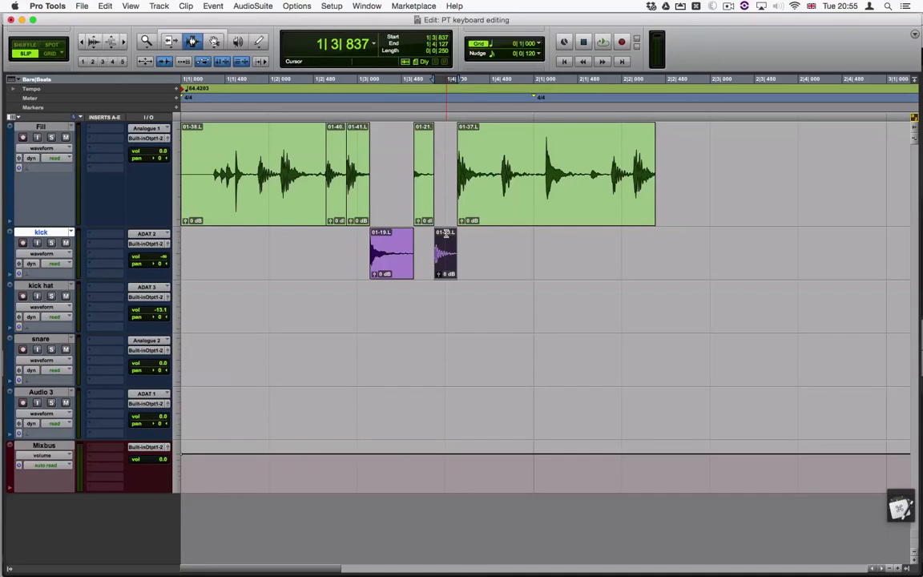
# Move the selection to the kick track with cmd+p to place the cut hit there
pyautogui.press('cmd+p')
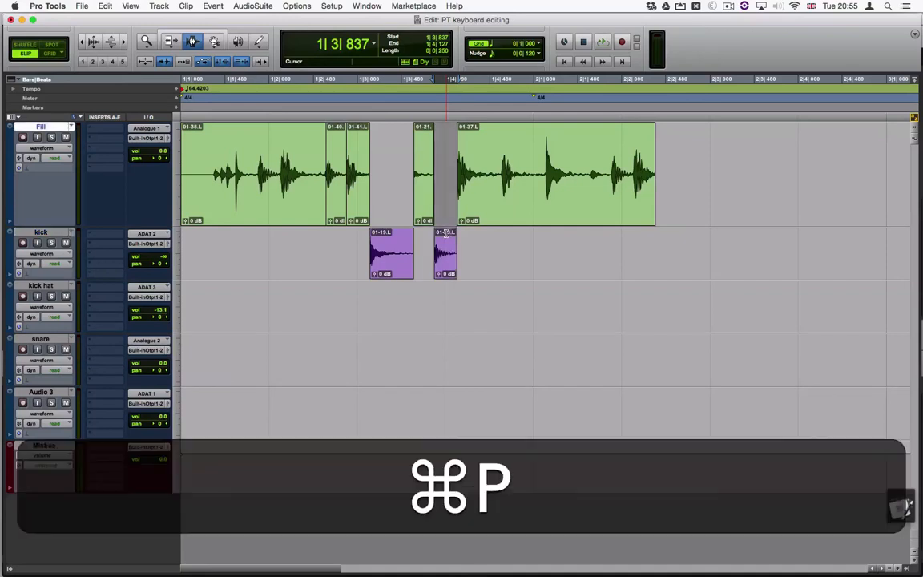